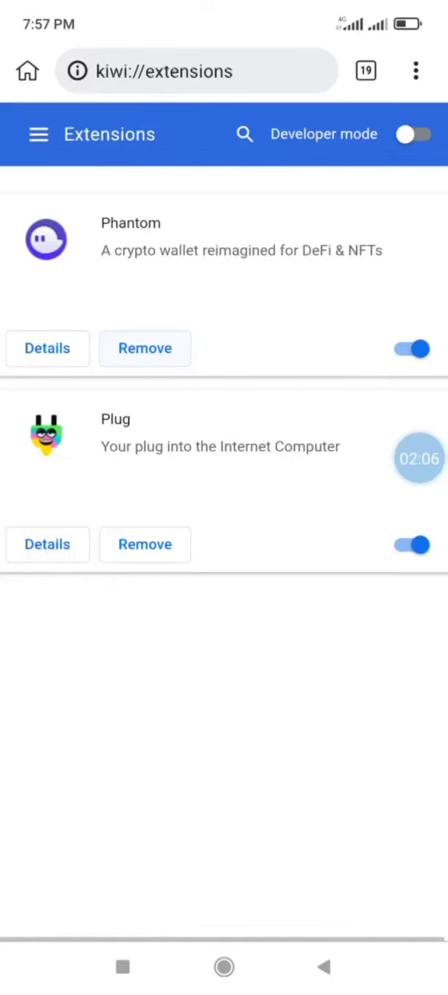
Search Google for "metamask extension" from the Kiwi address bar
{"action": "left_click", "coordinate": [196, 71]}
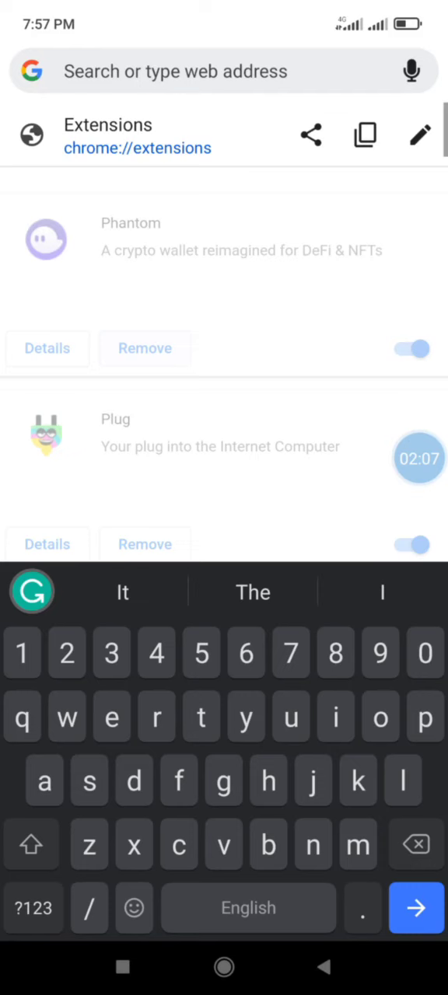
{"action": "type", "text": "metamask extension"}
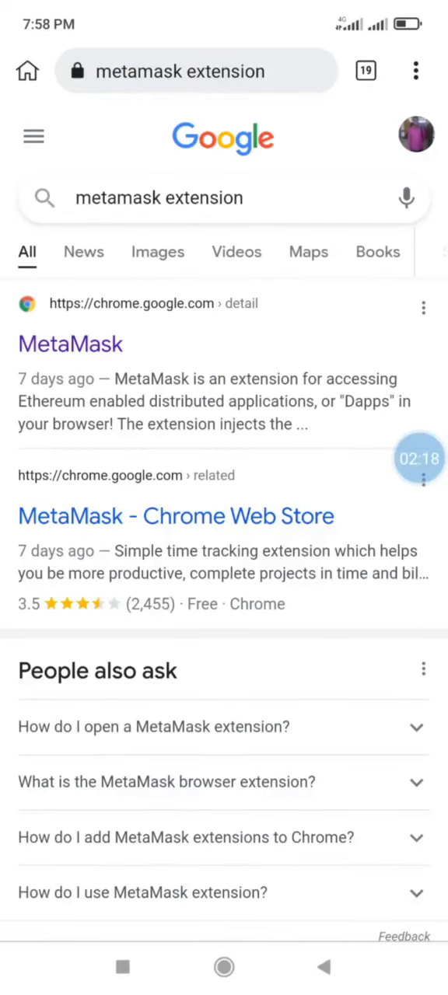
Open the MetaMask chrome.google.com result to reach its Chrome Web Store page
{"action": "left_click", "coordinate": [71, 344]}
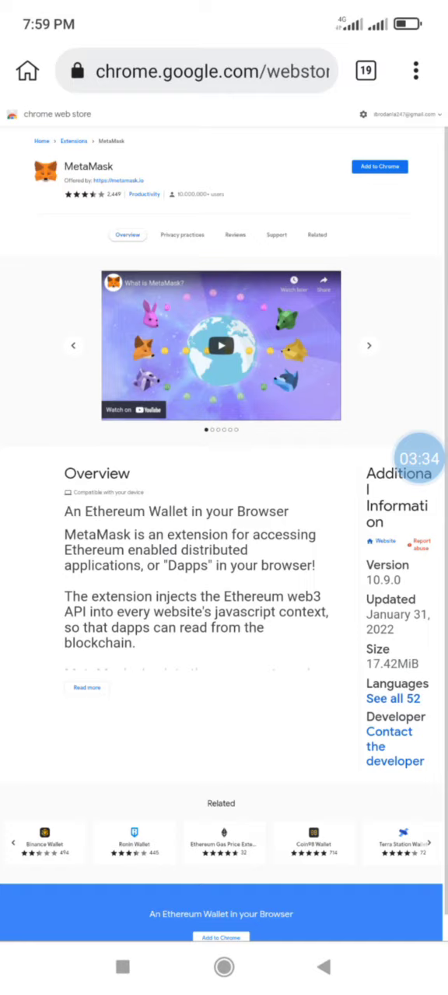
Add MetaMask to Chrome, confirm its permissions, and start the MetaMask setup
{"action": "left_click", "coordinate": [378, 166]}
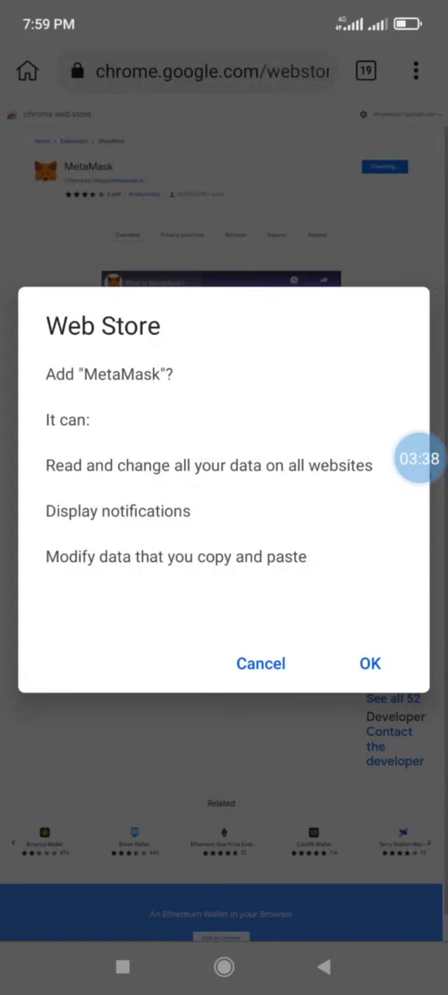
{"action": "left_click", "coordinate": [370, 663]}
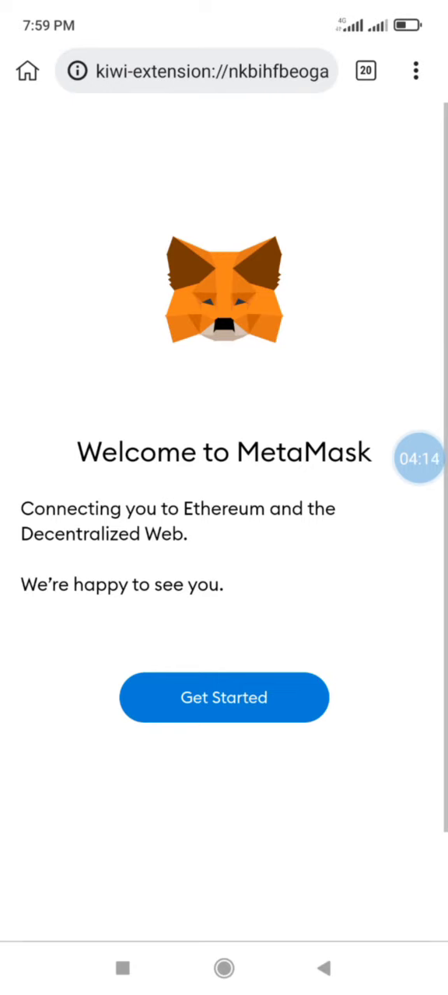
{"action": "left_click", "coordinate": [224, 696]}
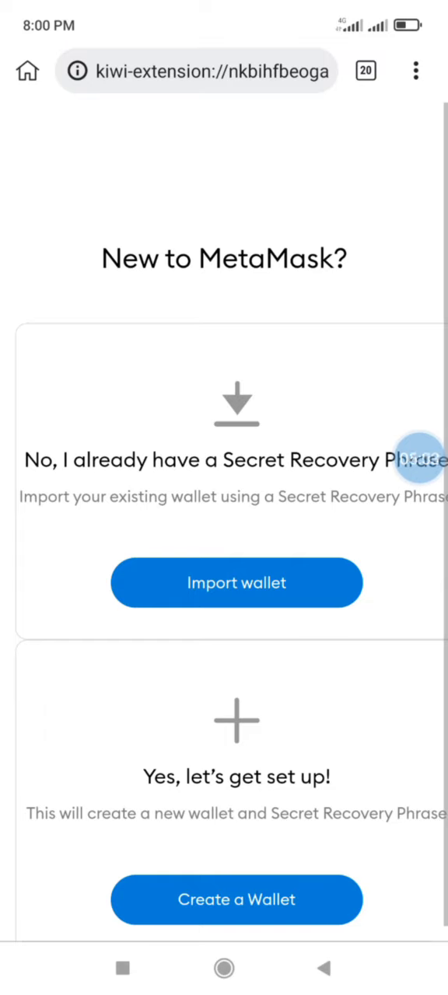
Launch MetaMask from the bottom of Kiwi's three-dot menu
{"action": "left_click", "coordinate": [416, 71]}
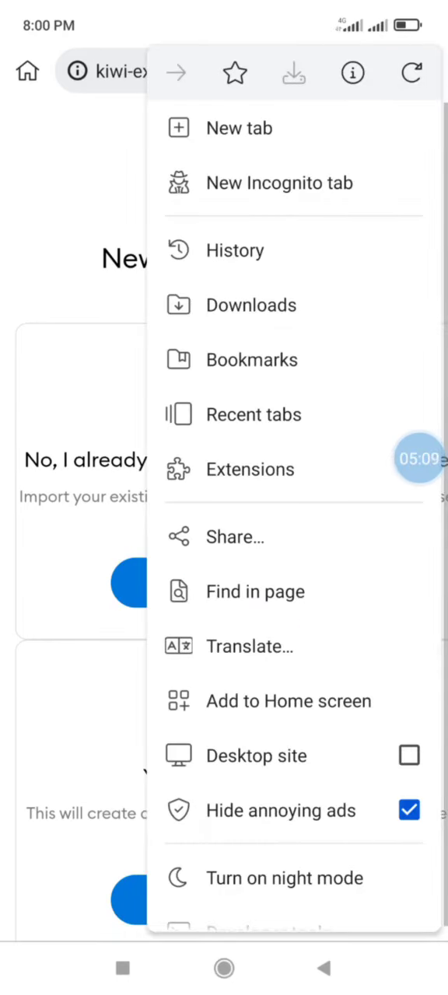
{"action": "scroll", "scroll_direction": "down", "scroll_amount": 3}
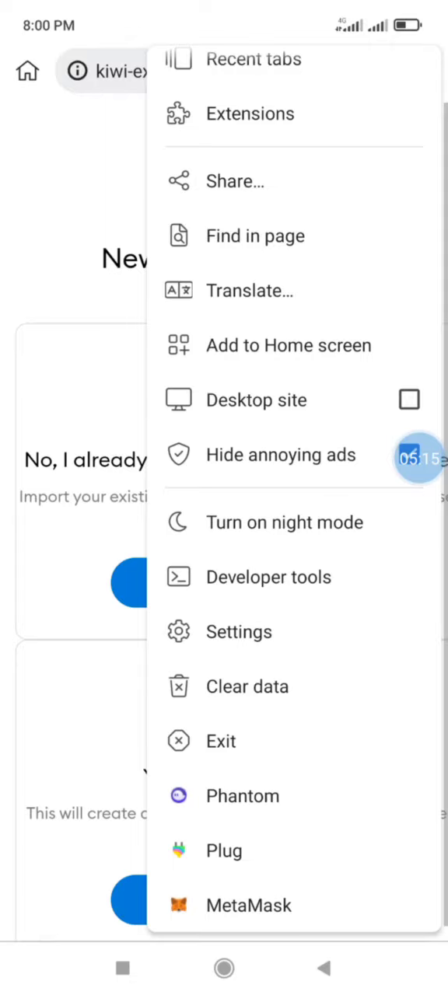
{"action": "left_click", "coordinate": [249, 905]}
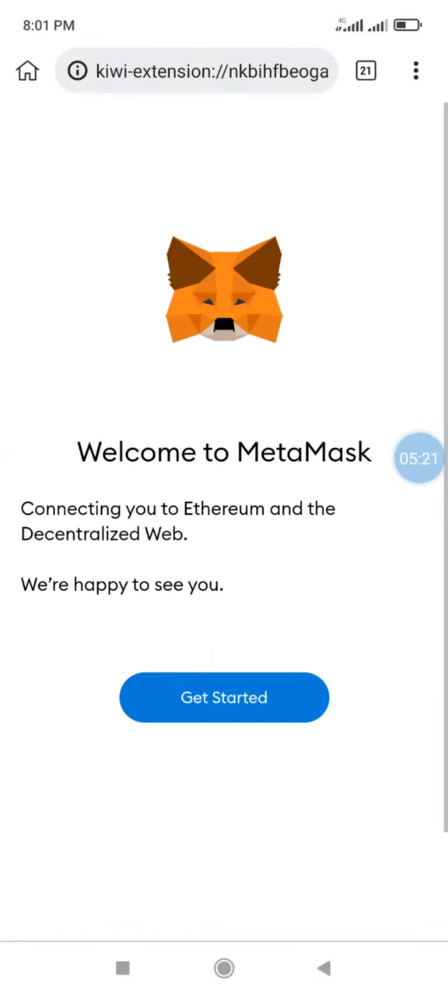